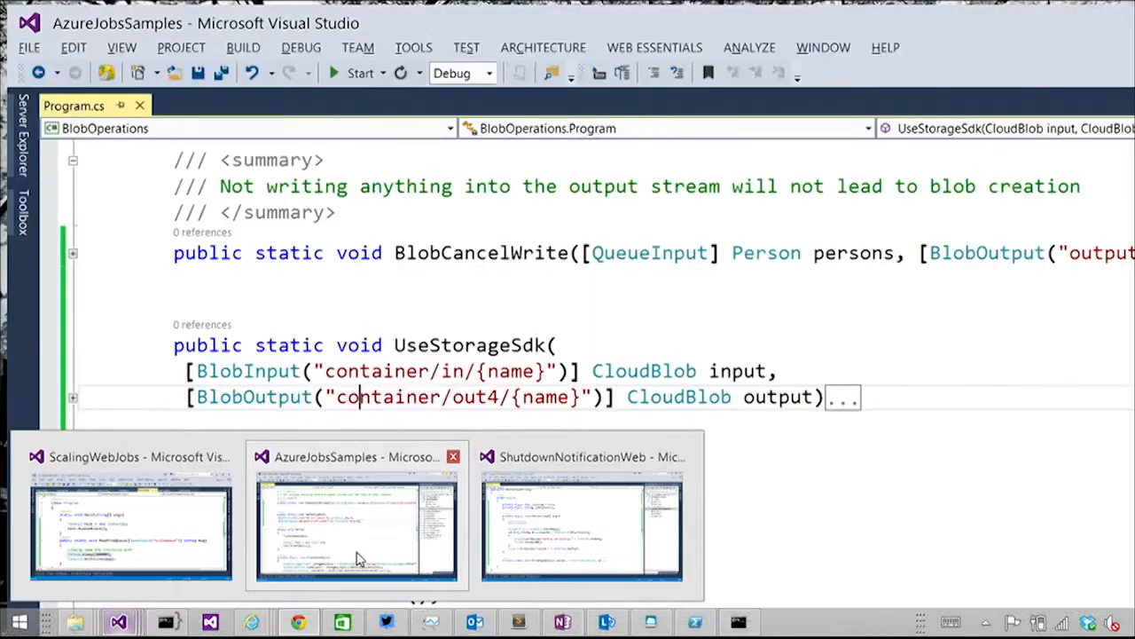
# Switch to the other open window showing the ReadFromQueue WebJob dashboard
pyautogui.click(130, 514)
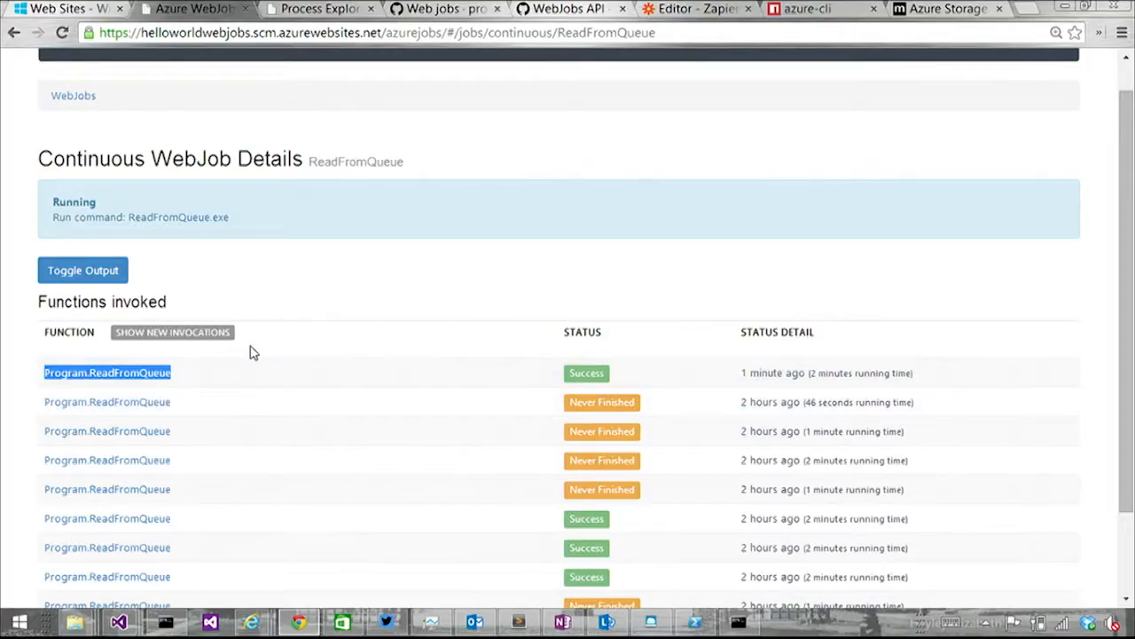
pyautogui.moveTo(67, 8)
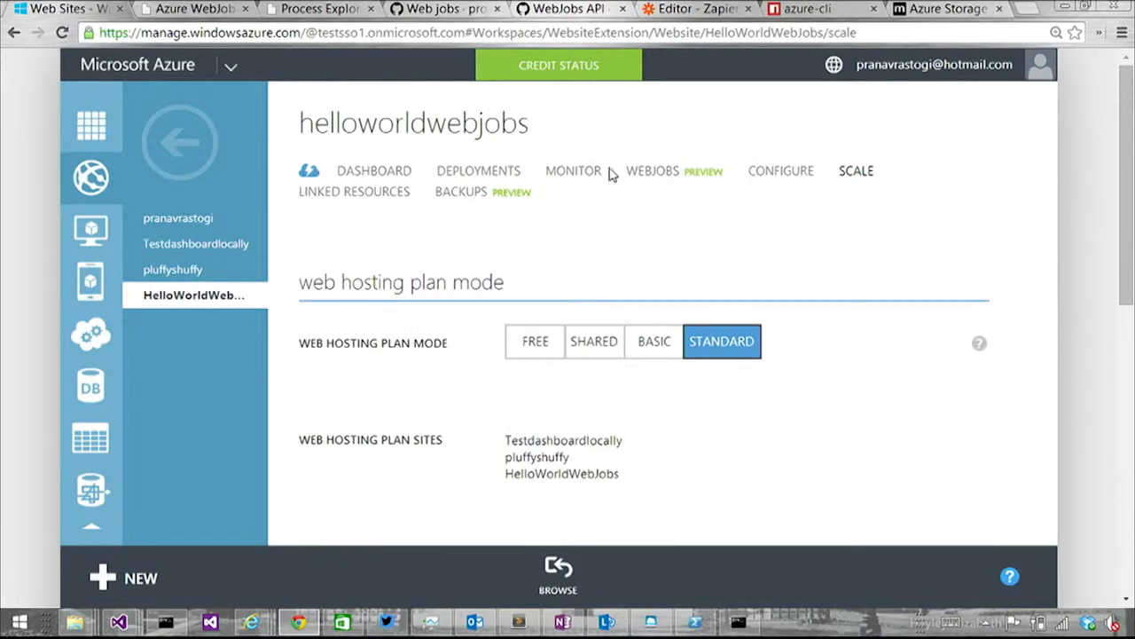
# Open the ReadFromQueue WebJob's logs from the helloworldwebjobs WebJobs list
pyautogui.click(652, 170)
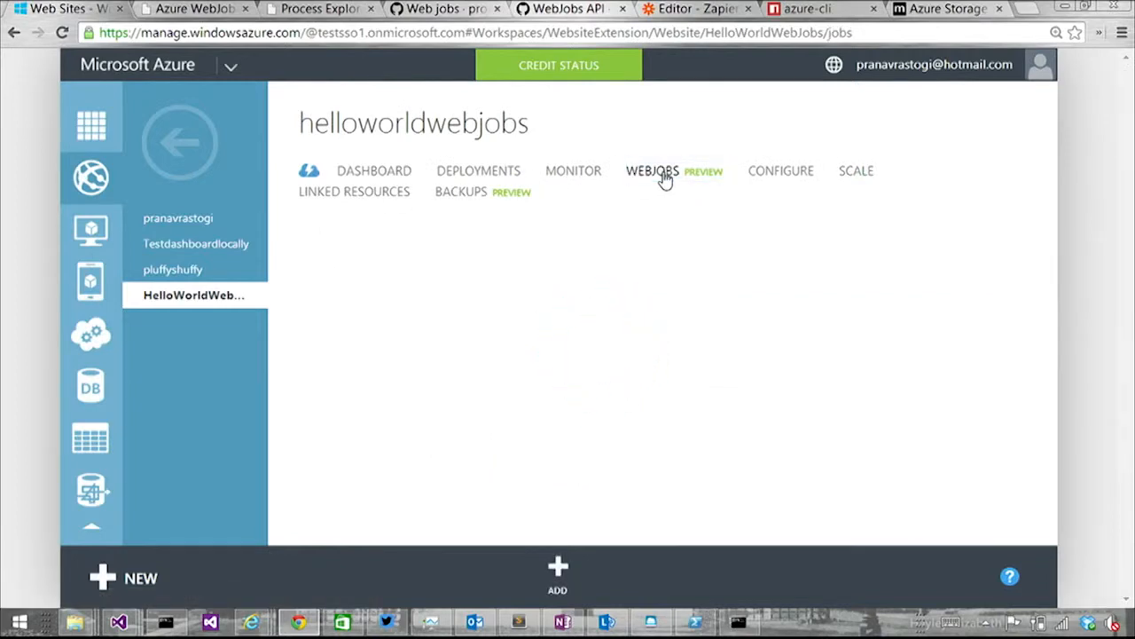
pyautogui.click(651, 171)
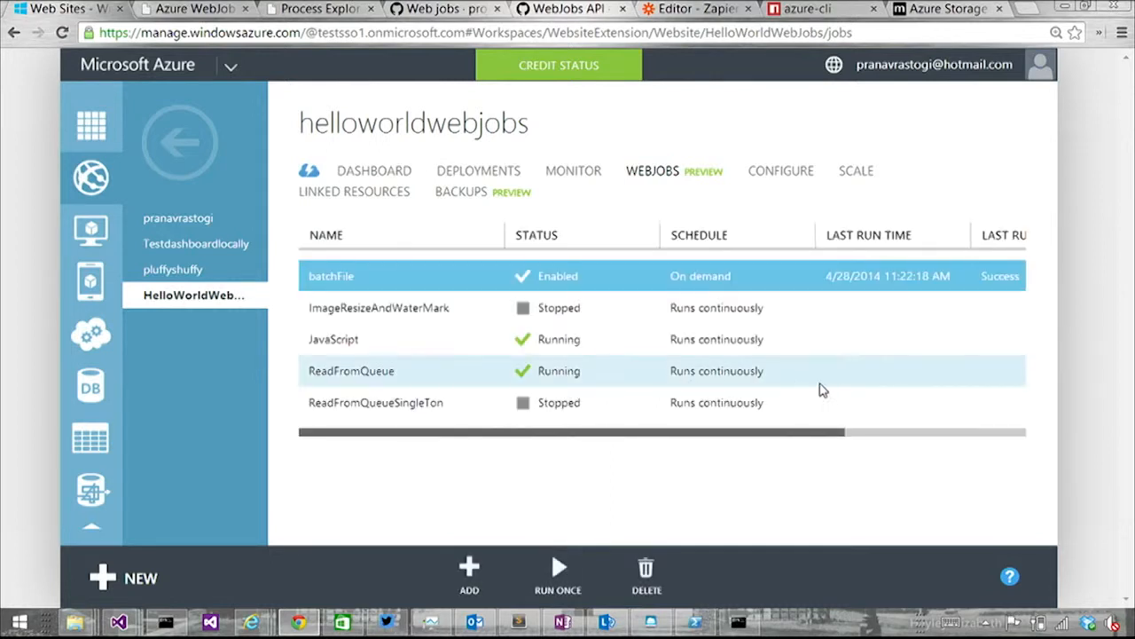
pyautogui.click(351, 370)
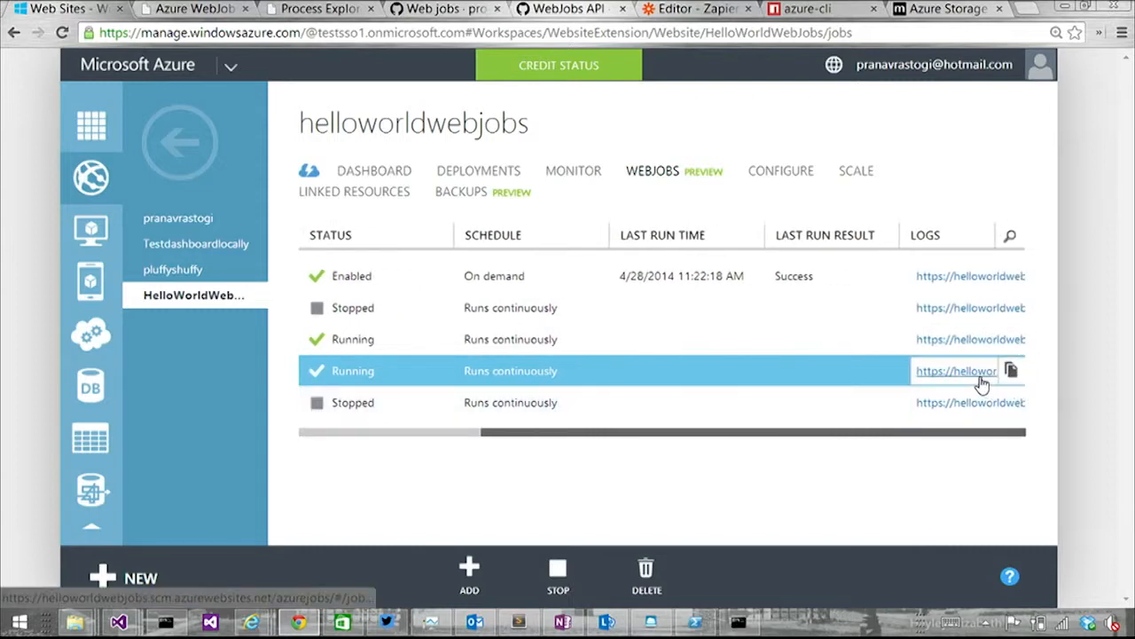
pyautogui.click(956, 371)
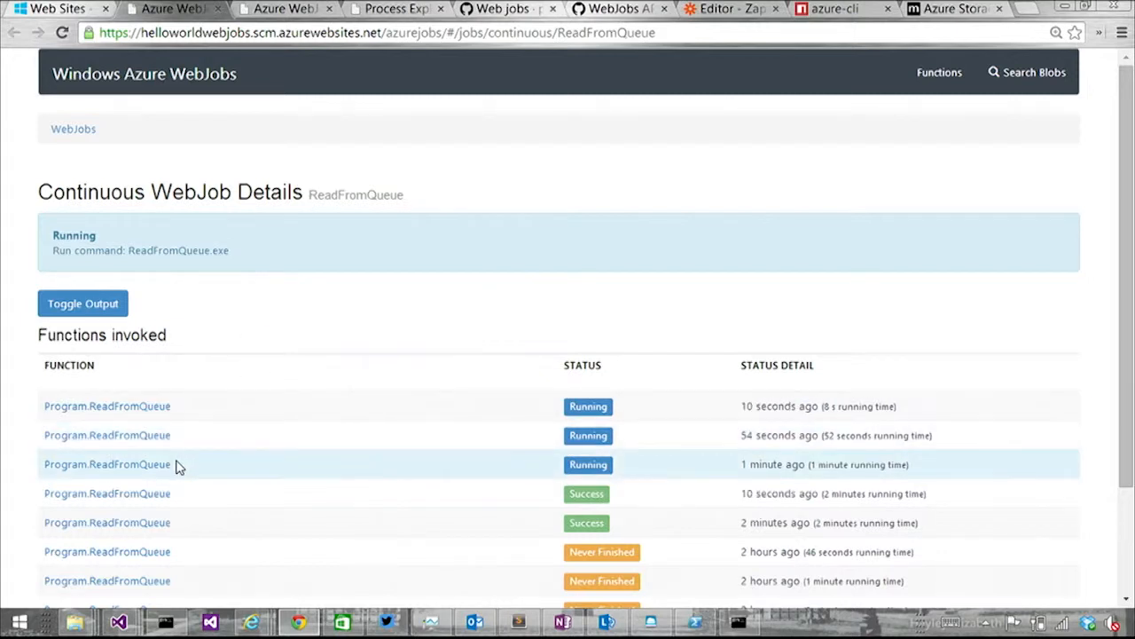
pyautogui.moveTo(84, 405)
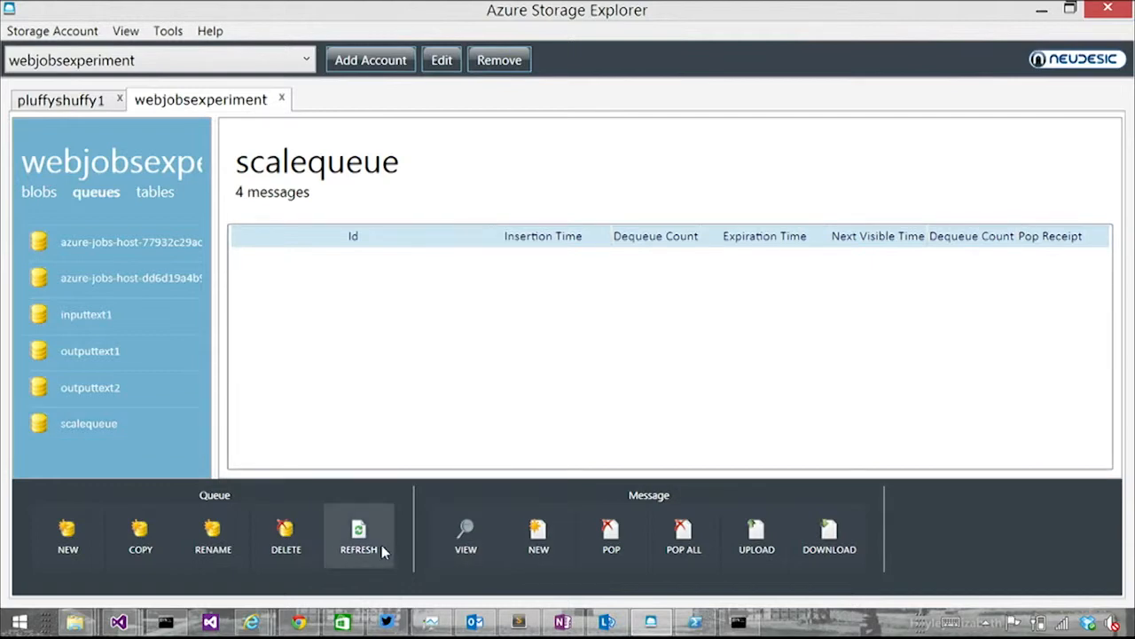
# Refresh scalequeue in Storage Explorer until it reports 0 messages
pyautogui.click(358, 536)
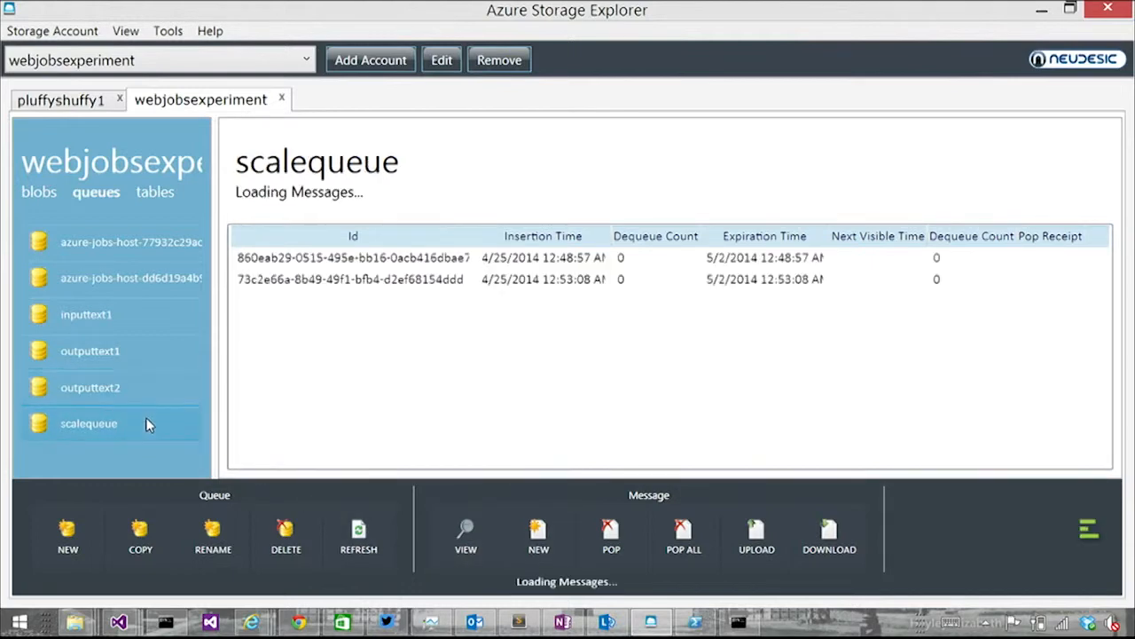
pyautogui.click(358, 536)
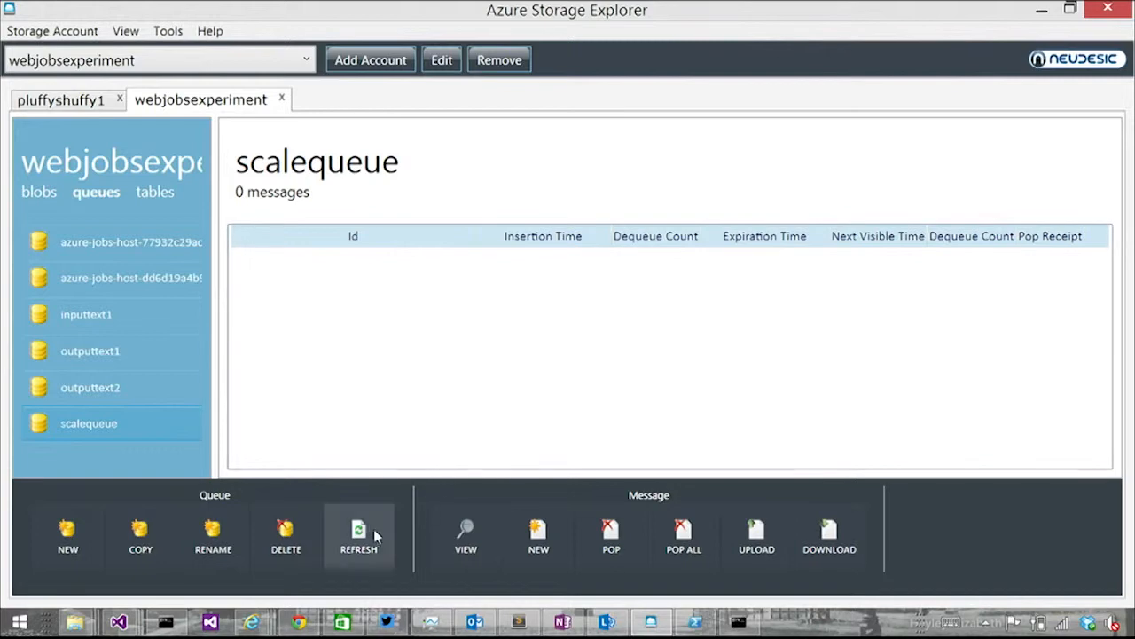